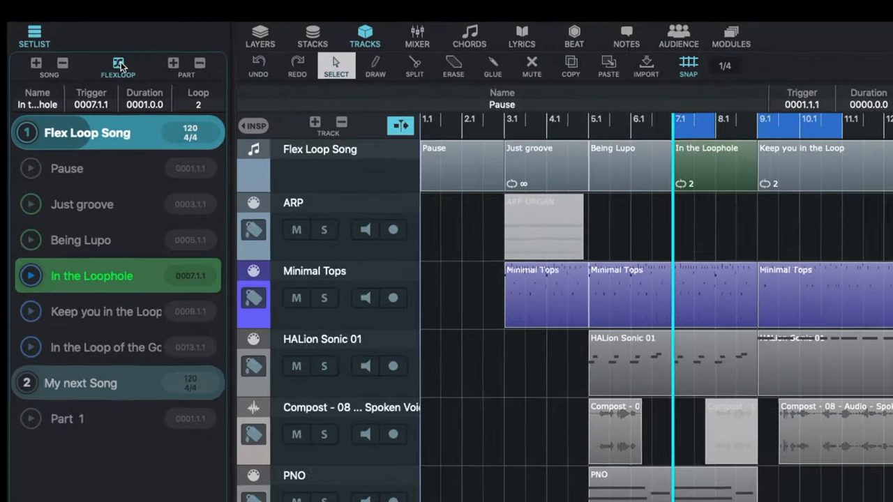
- Set the Just groove part of Flex Loop Song to loop ∞ (endlessly)
{"action": "left_click", "coordinate": [82, 203]}
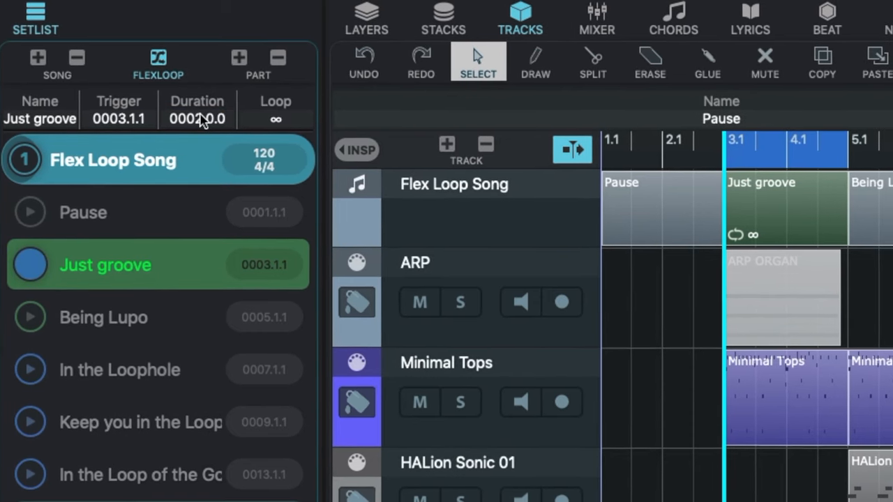
{"action": "left_click", "coordinate": [276, 117]}
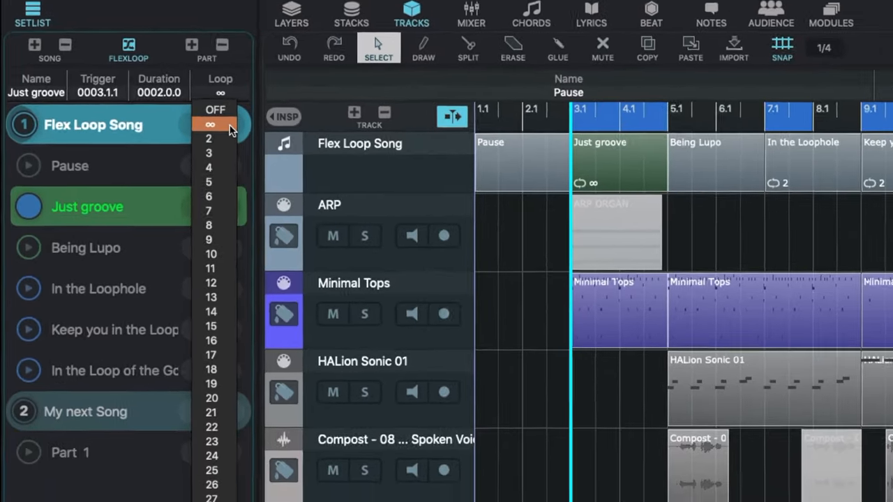
{"action": "left_click", "coordinate": [210, 124]}
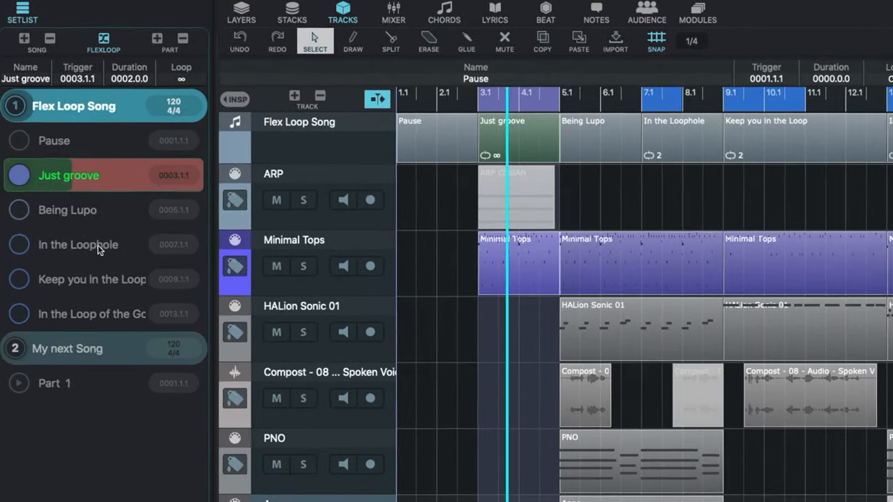
- Trigger In the Loophole, then Keep you in the Loop, then Just groove from the setlist
{"action": "left_click", "coordinate": [78, 251]}
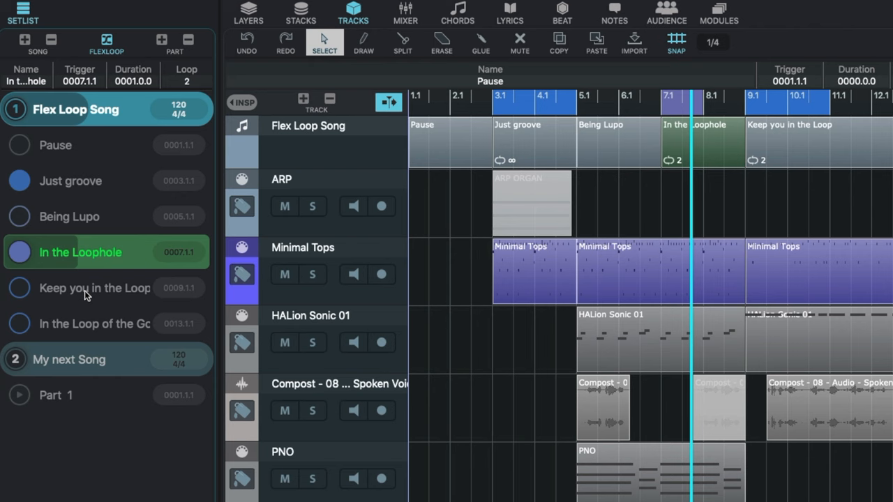
{"action": "left_click", "coordinate": [94, 287]}
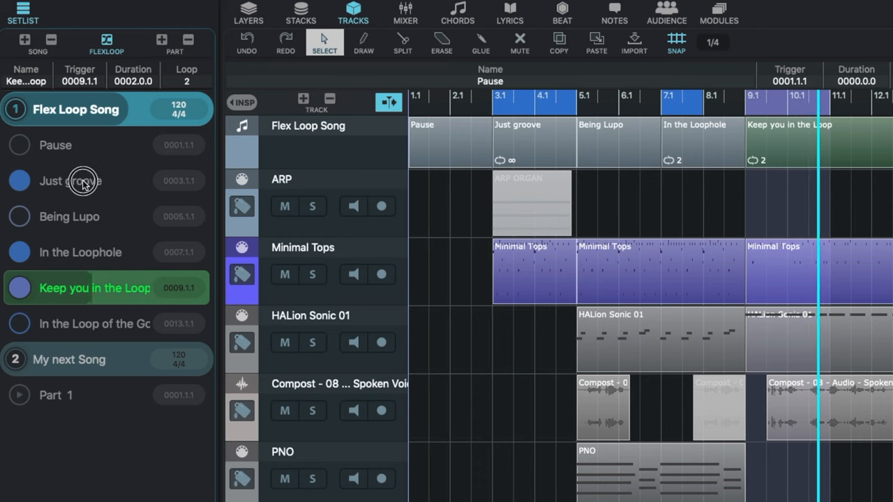
{"action": "left_click", "coordinate": [69, 181]}
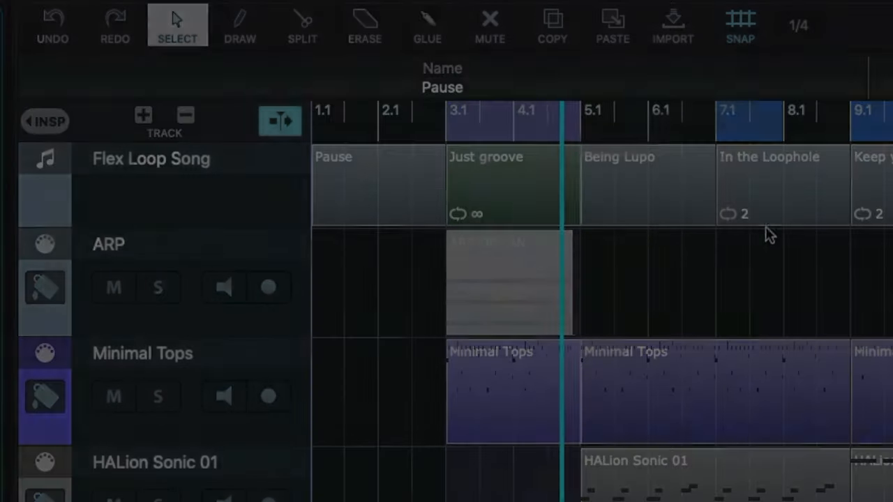
- Create a Song track showing the Flex Loop Song parts and adjust its part blocks
{"action": "left_click", "coordinate": [143, 114]}
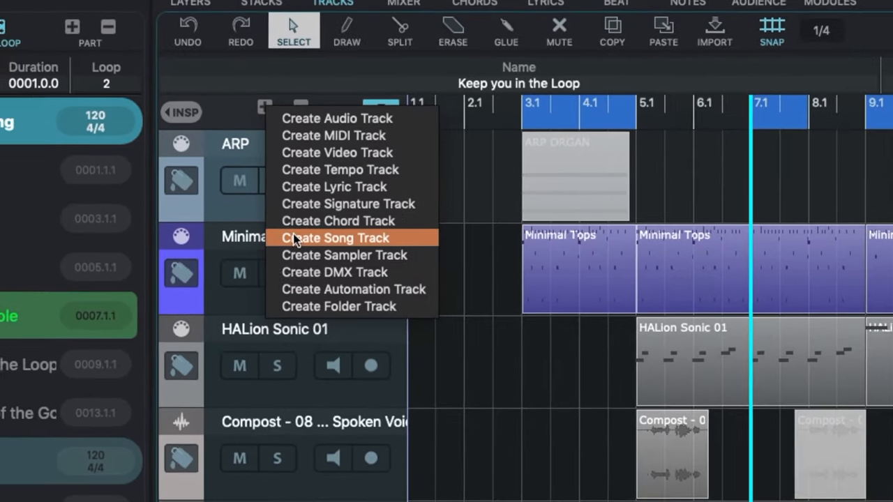
{"action": "left_click", "coordinate": [335, 237]}
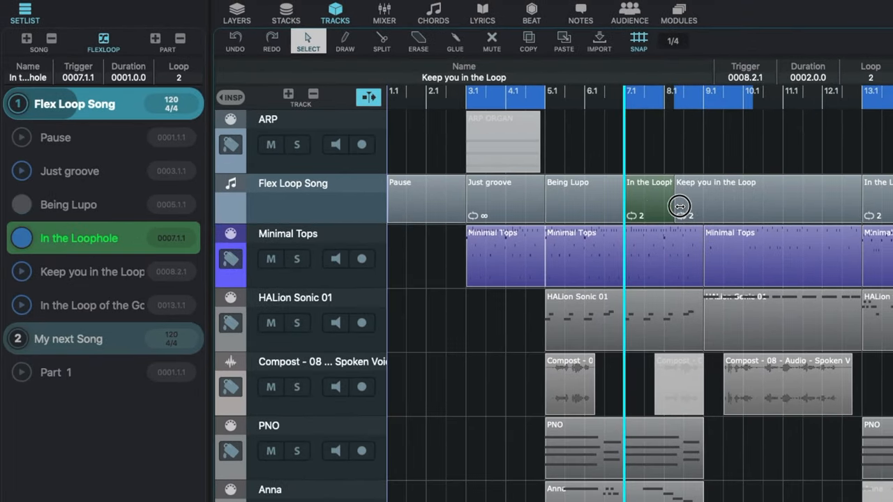
{"action": "left_click_drag", "start_coordinate": [681, 207], "coordinate": [700, 210]}
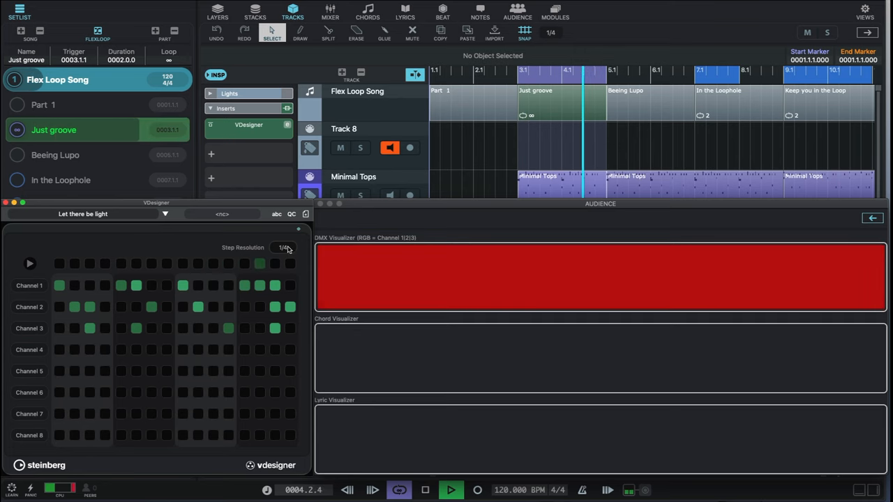
- Change the 'Let there be light' VDesigner pattern's step resolution to 1/4
{"action": "left_click", "coordinate": [285, 249]}
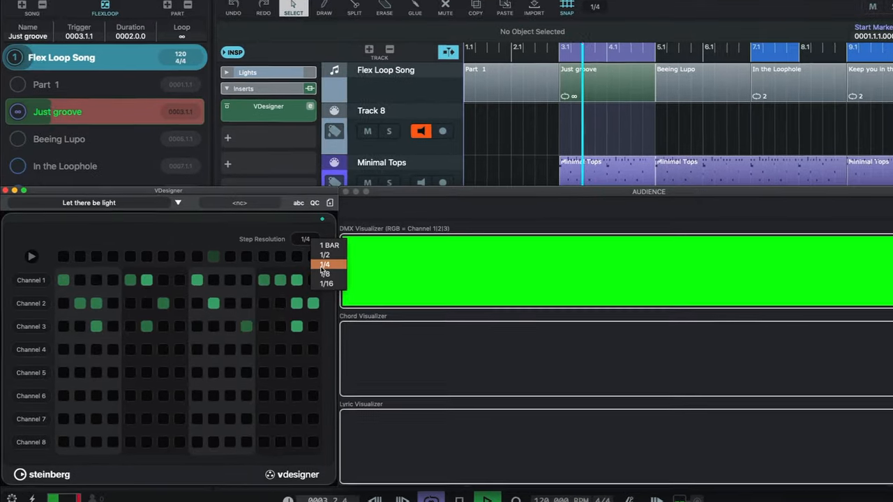
{"action": "left_click", "coordinate": [324, 273]}
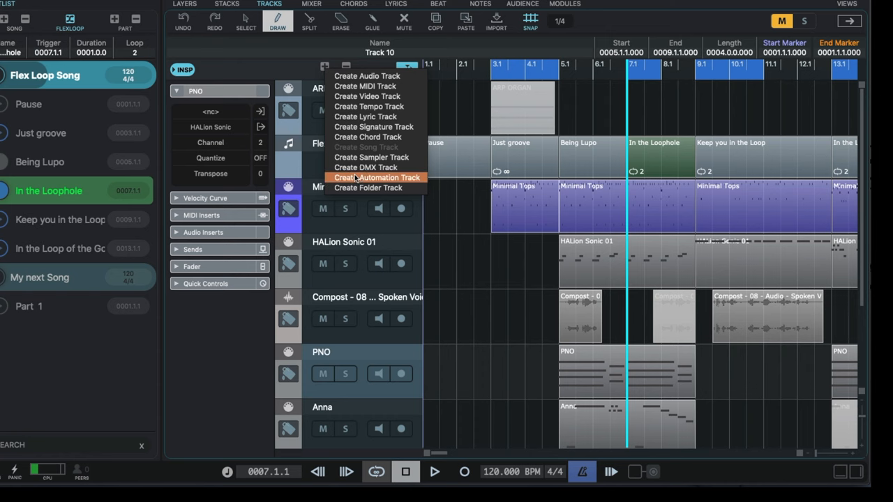
- Create an automation track mapping input 0 to Volume, input 1 to Pan and output 1 to Volume
{"action": "left_click", "coordinate": [377, 177]}
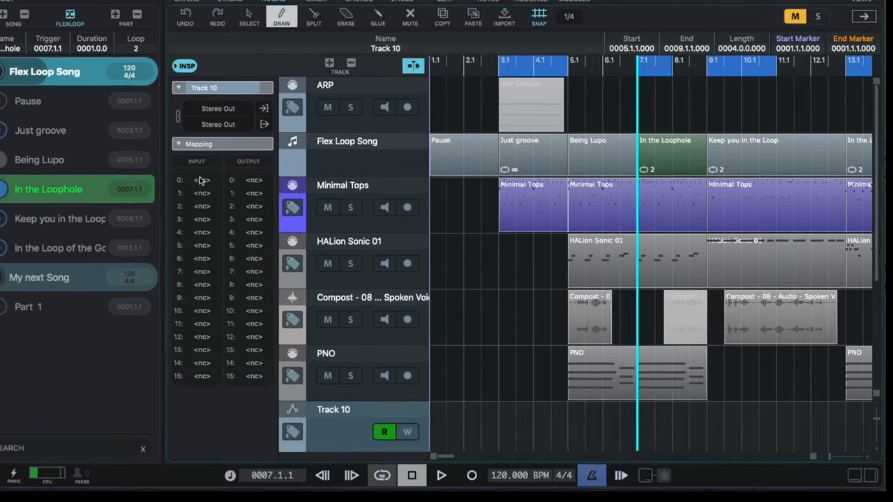
{"action": "left_click", "coordinate": [201, 193]}
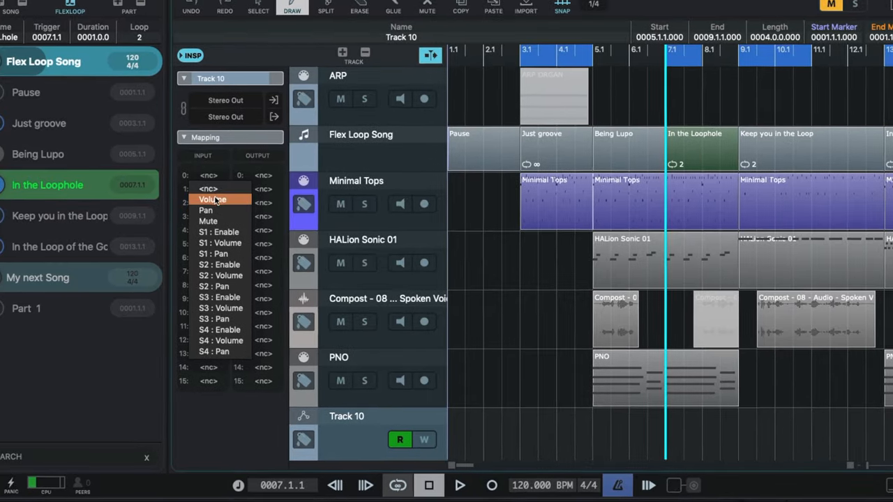
{"action": "left_click", "coordinate": [212, 200]}
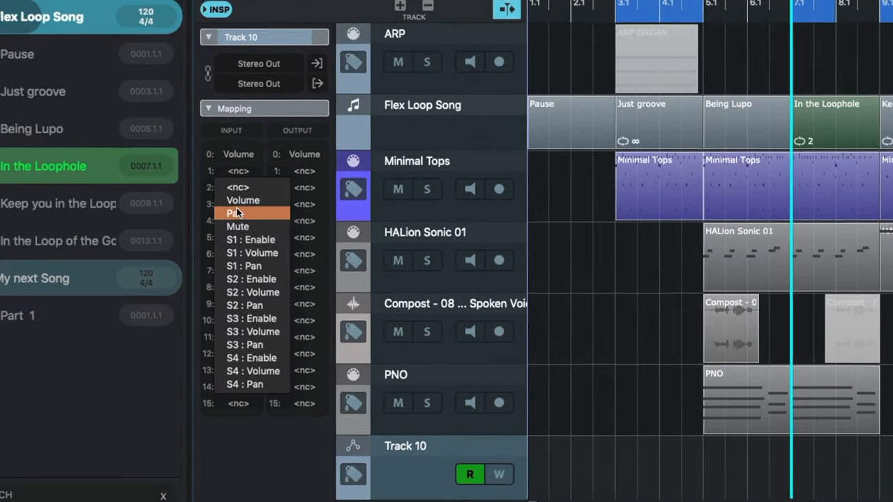
{"action": "left_click", "coordinate": [240, 213]}
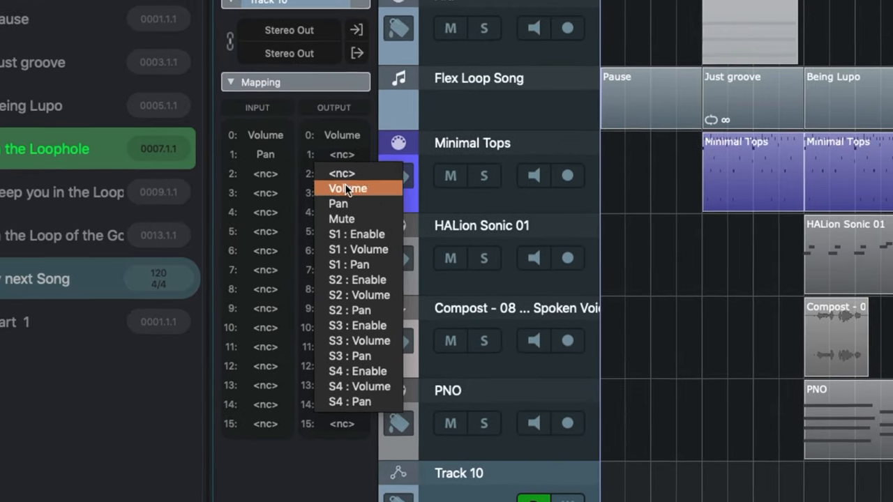
{"action": "left_click", "coordinate": [357, 235]}
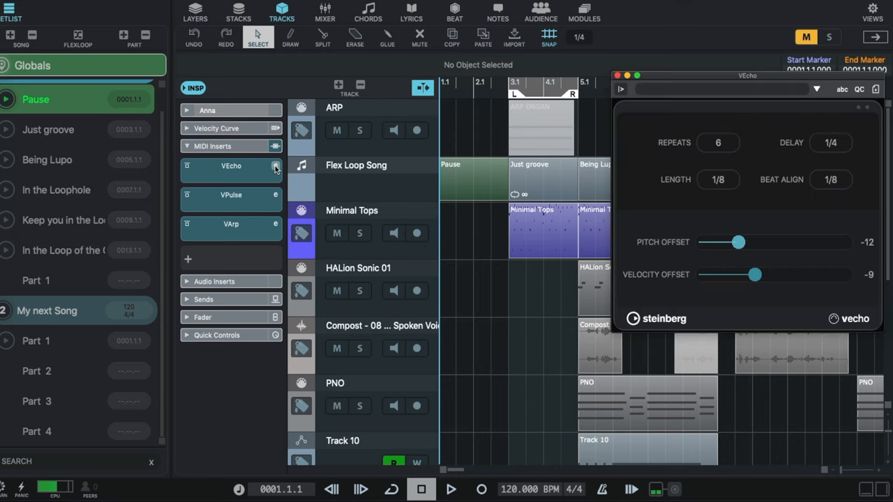
{"action": "left_click", "coordinate": [276, 223]}
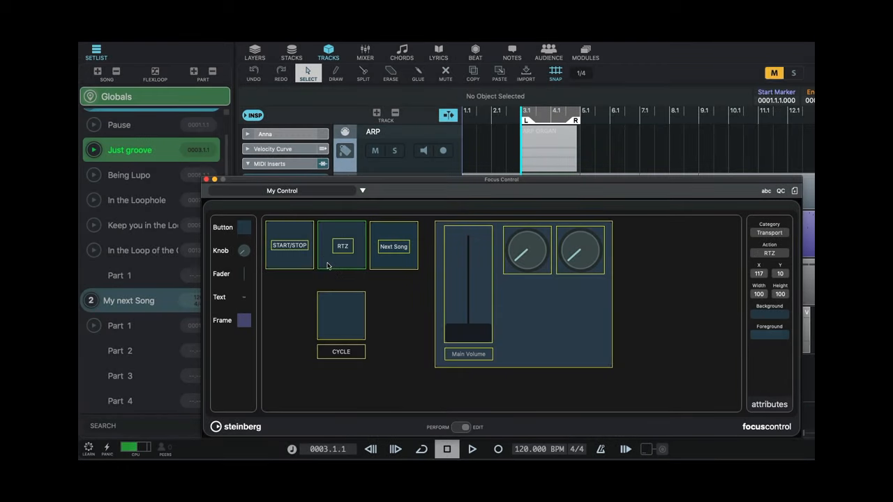
- Switch Focus Control to Perform, toggle CYCLE, then start and stop playback with START/STOP
{"action": "left_click", "coordinate": [427, 427]}
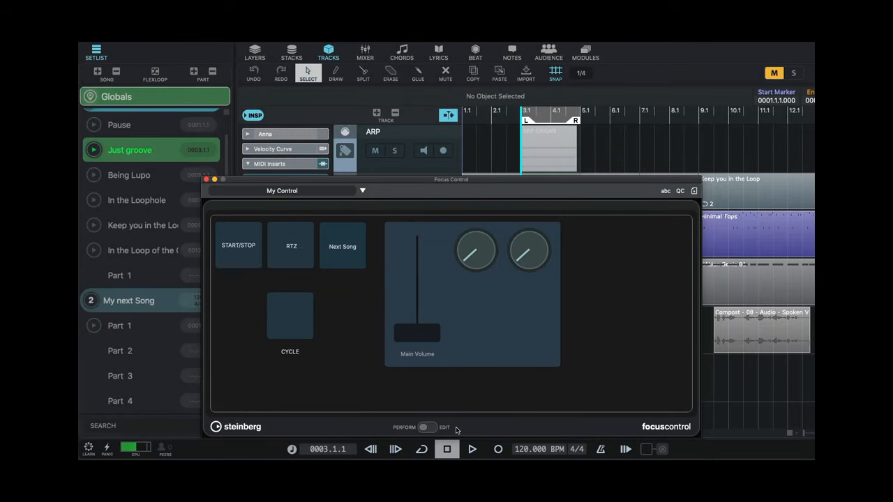
{"action": "left_click", "coordinate": [290, 316]}
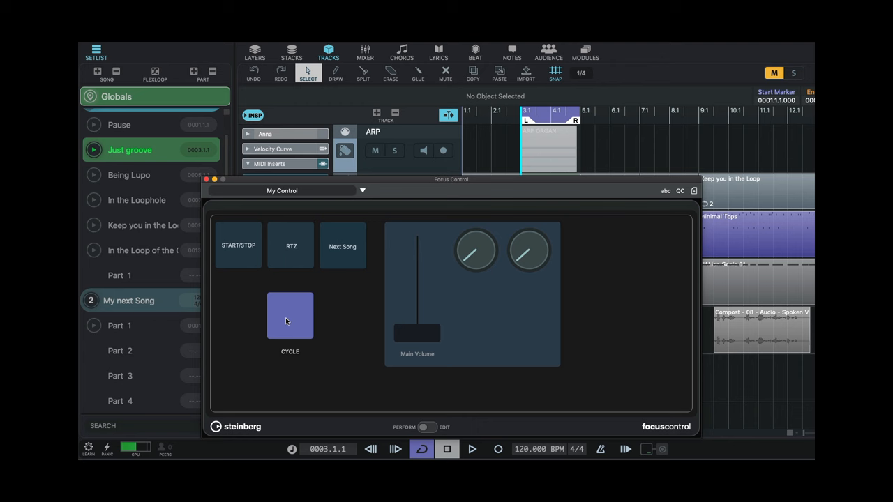
{"action": "left_click", "coordinate": [239, 245]}
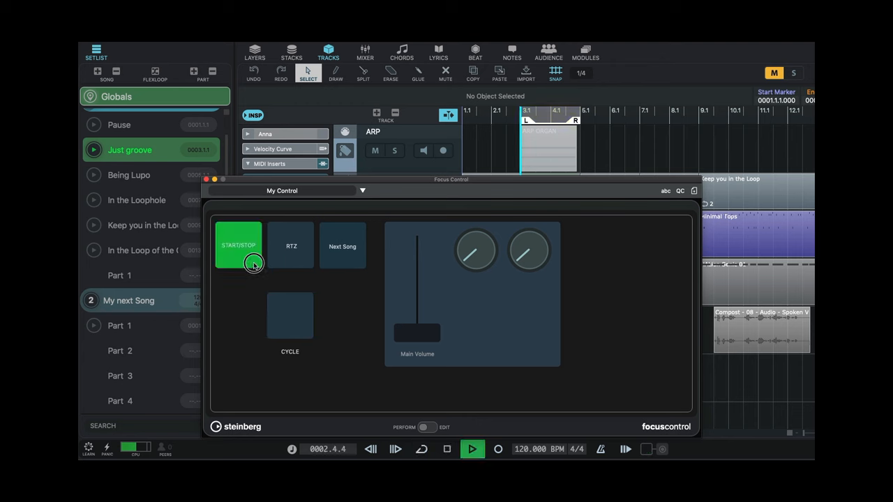
{"action": "left_click", "coordinate": [238, 246]}
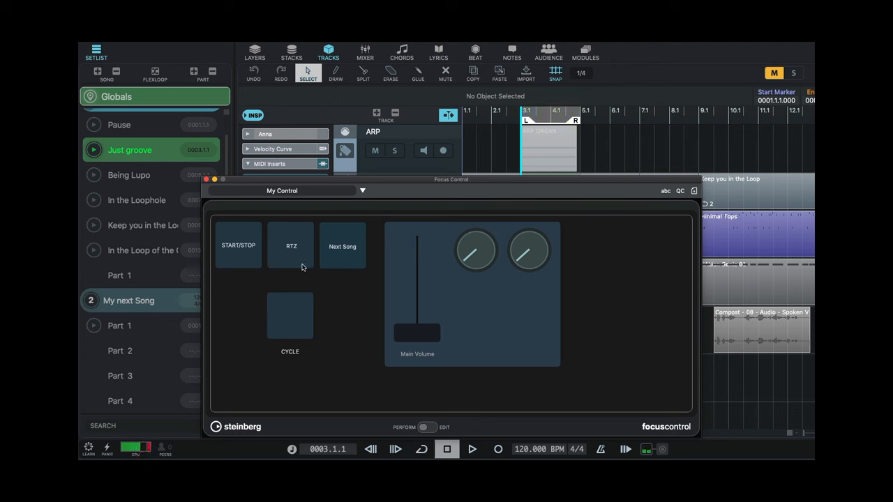